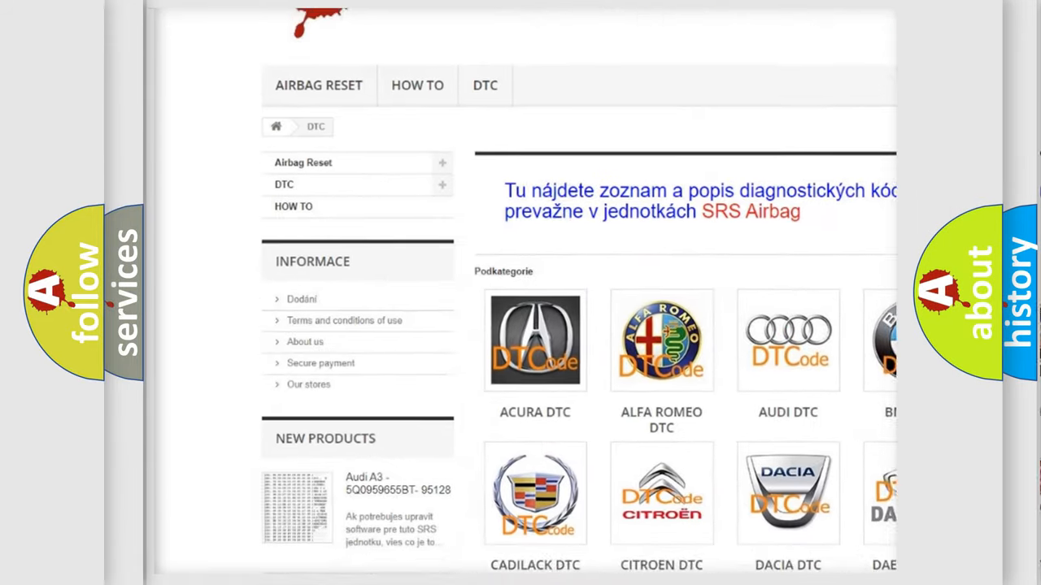
pyautogui.scroll(-3)
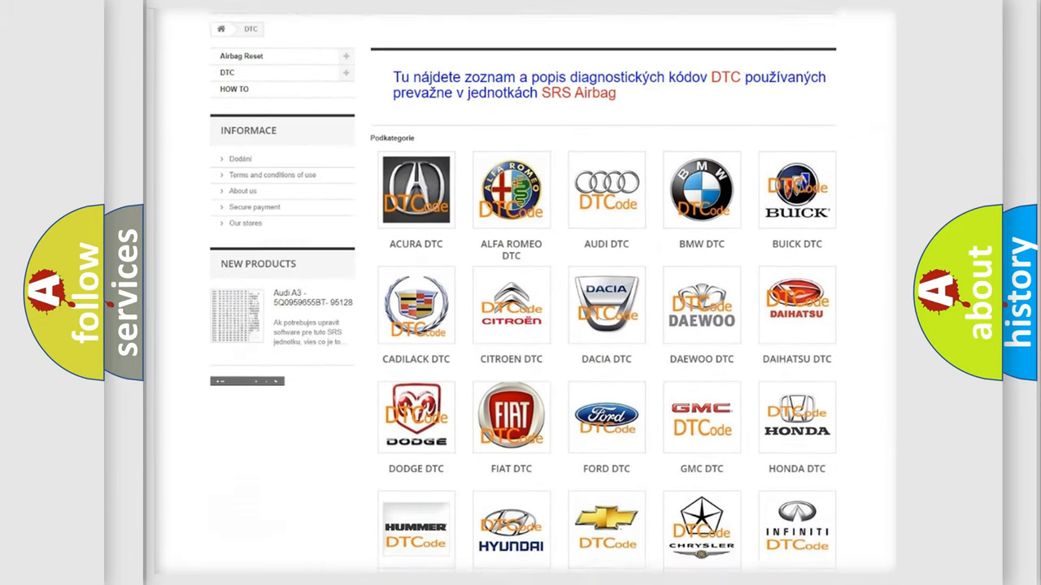
pyautogui.scroll(-3)
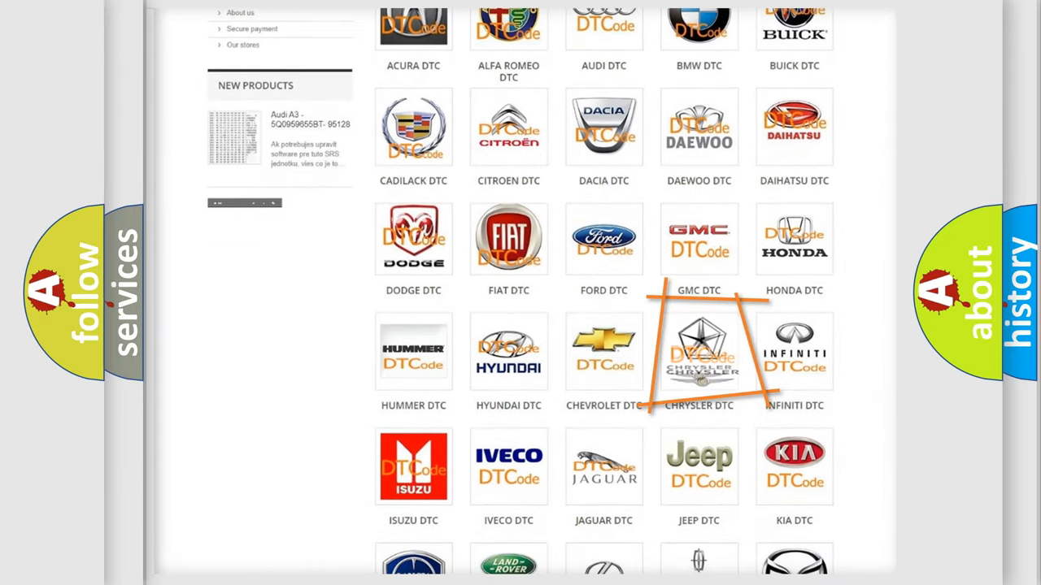